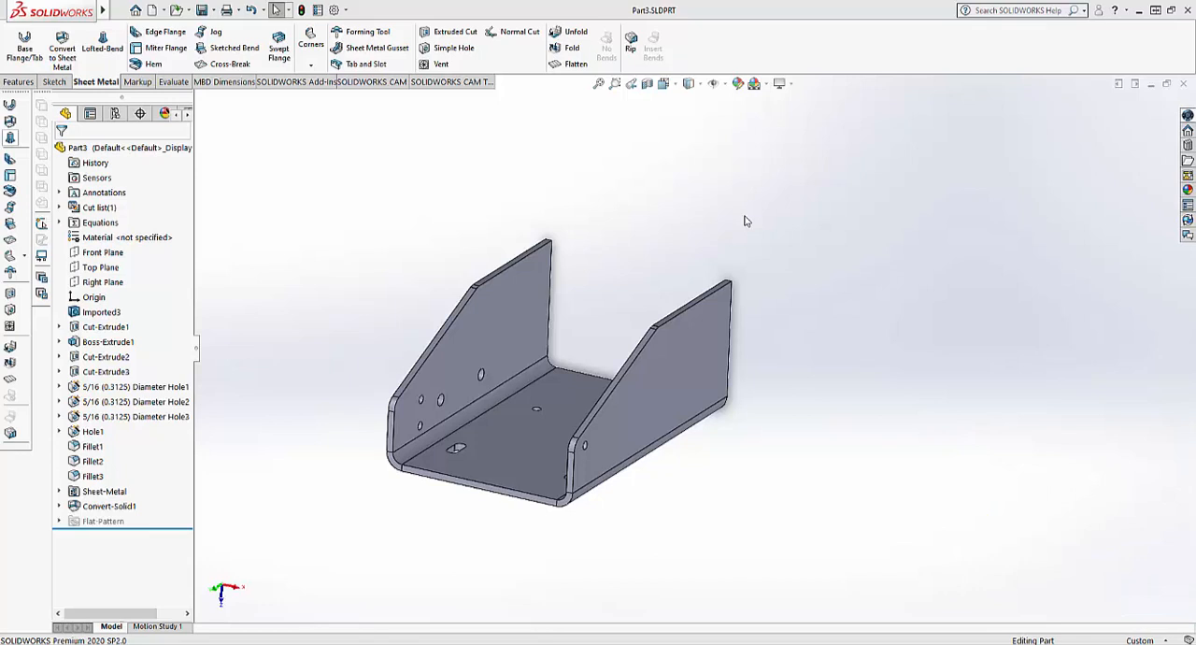
{"action": "mouse_move", "coordinate": [745, 219]}
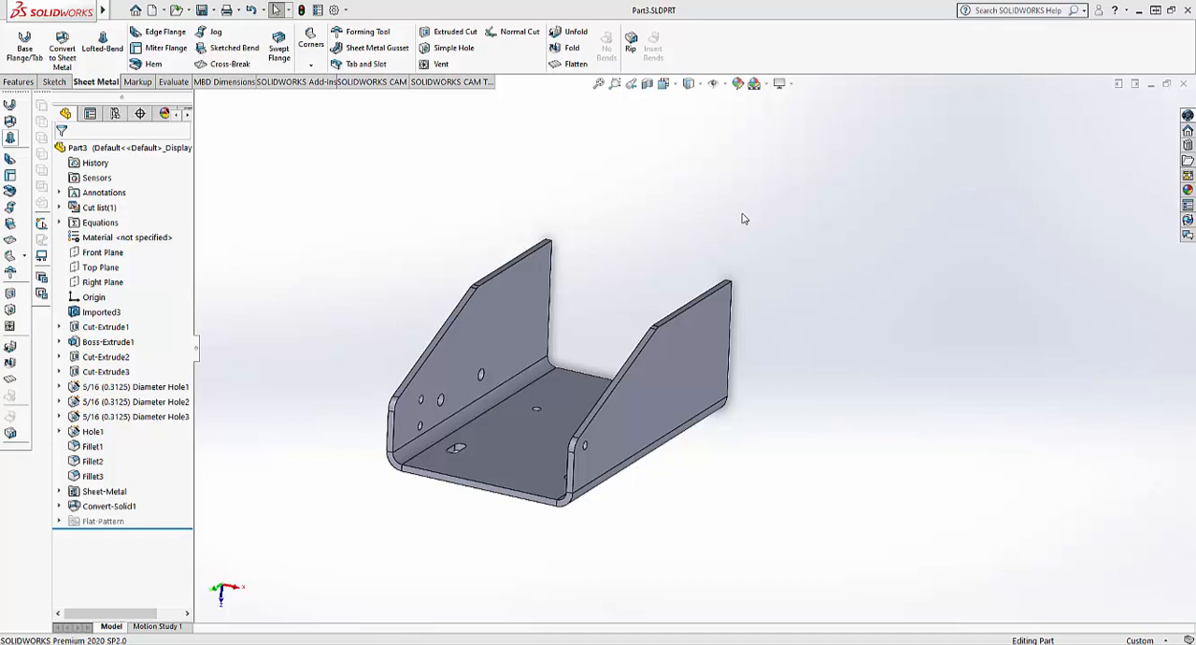
{"action": "mouse_move", "coordinate": [682, 179]}
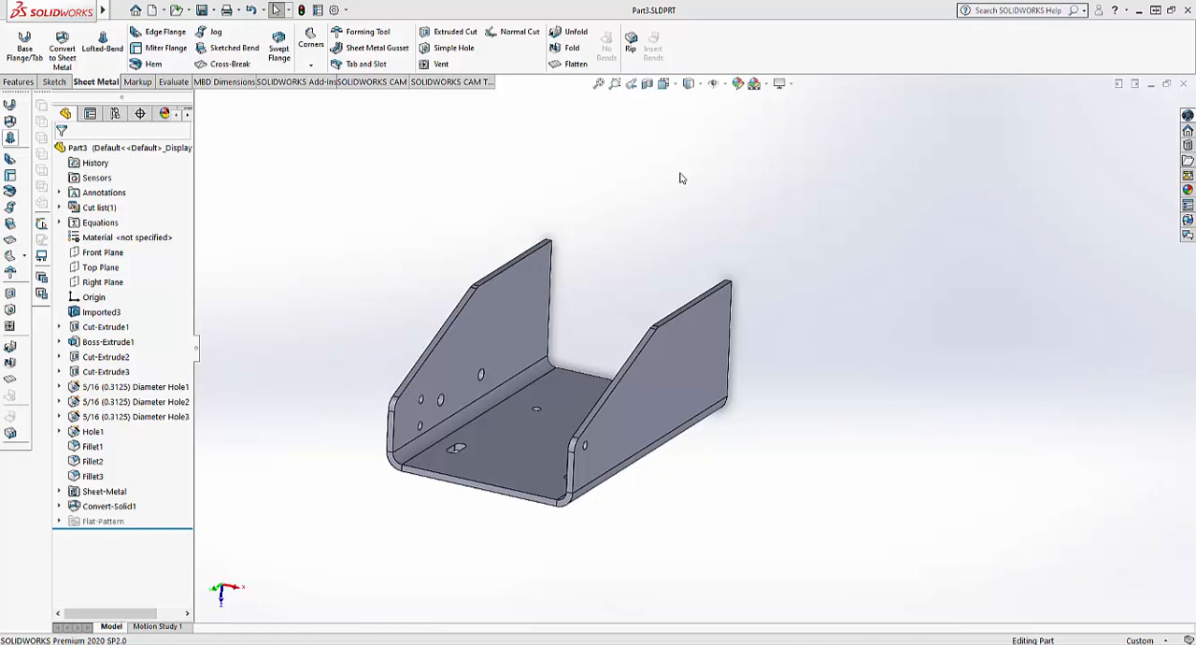
{"action": "mouse_move", "coordinate": [517, 221]}
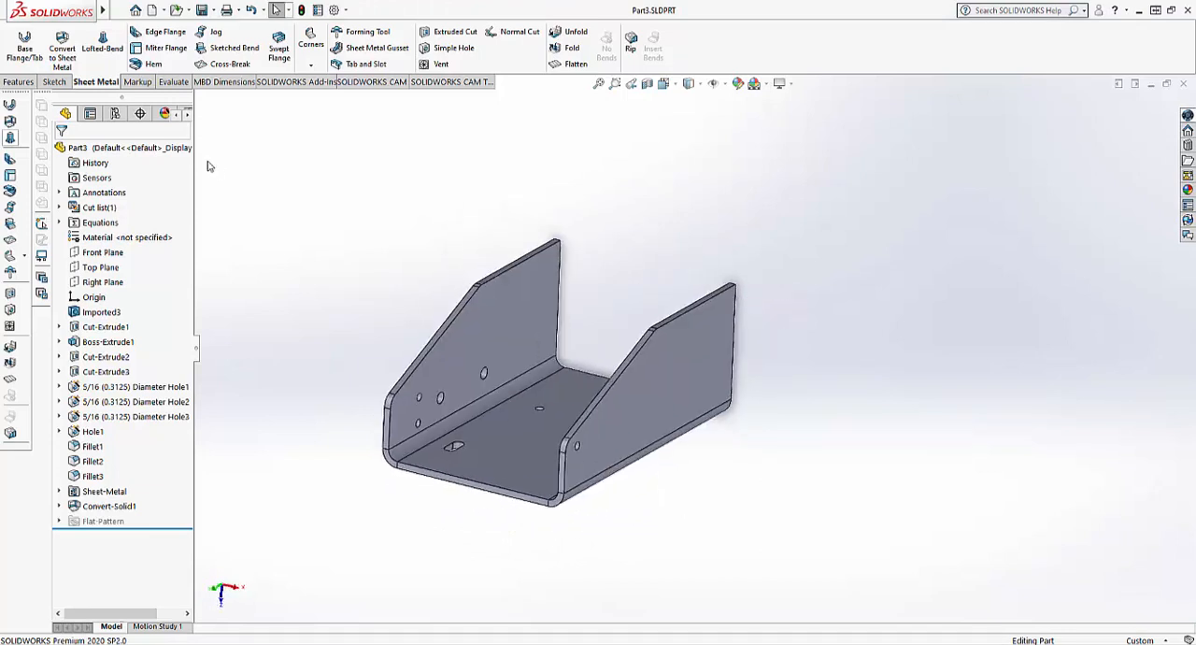
{"action": "mouse_move", "coordinate": [496, 133]}
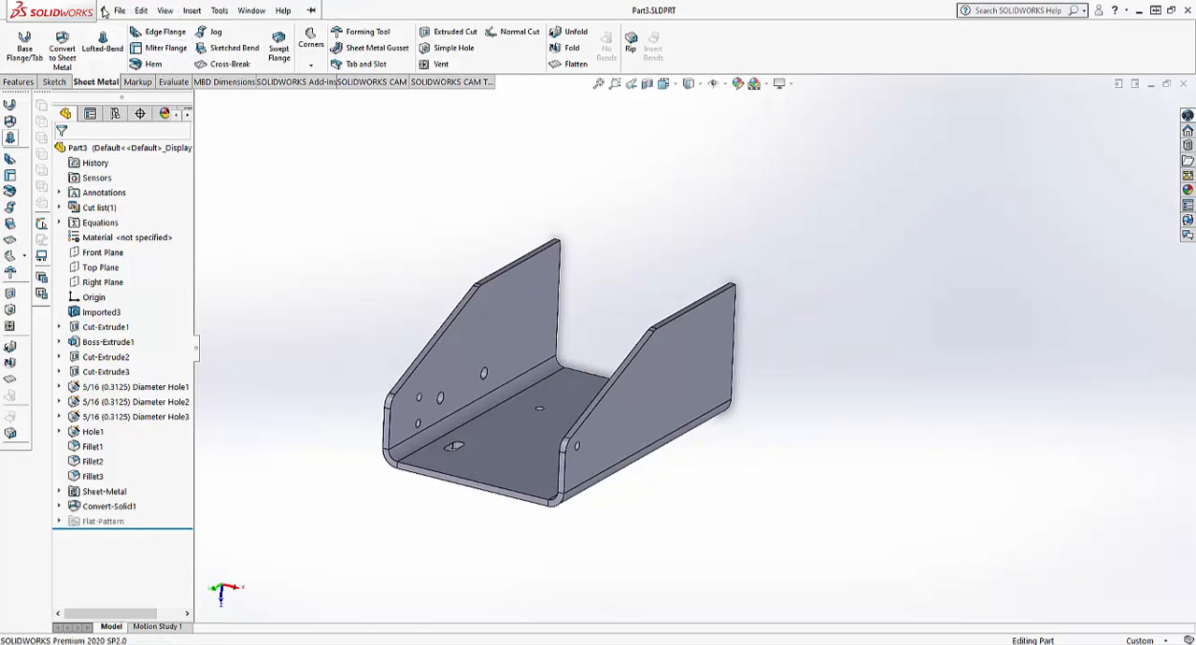
Send the bracket part from SOLIDWORKS to Radbend through the Radbend add-in menu
{"action": "left_click", "coordinate": [219, 10]}
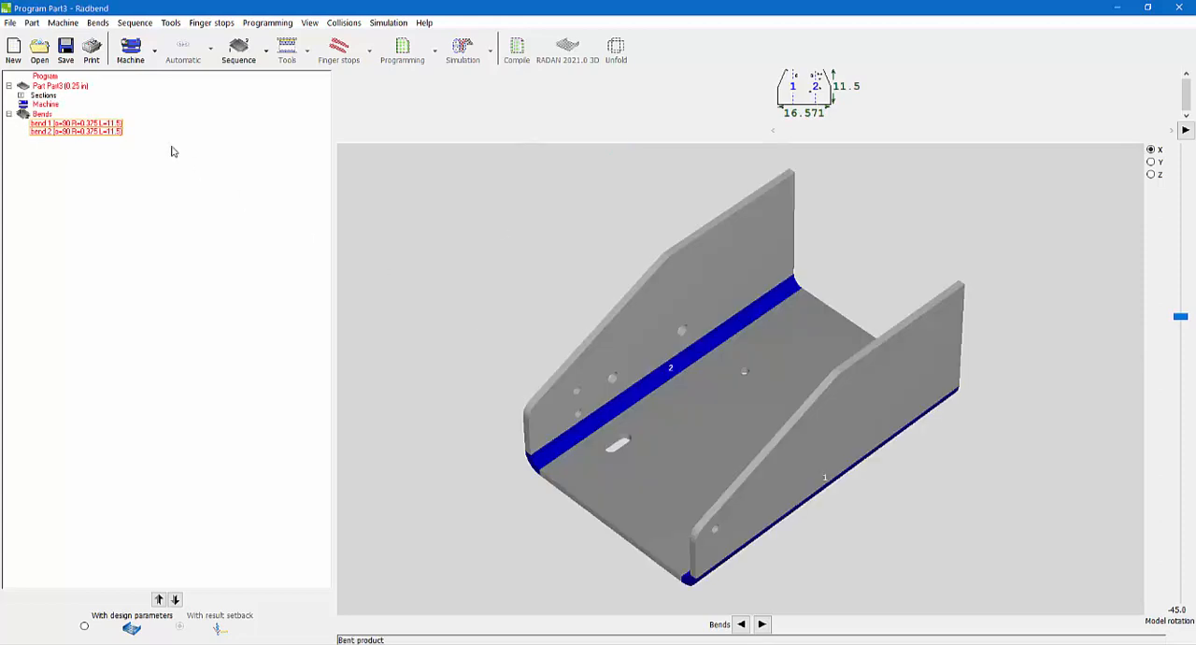
Assign the Hexagon Pressbrake machine to the imported bracket's program
{"action": "left_click", "coordinate": [60, 85]}
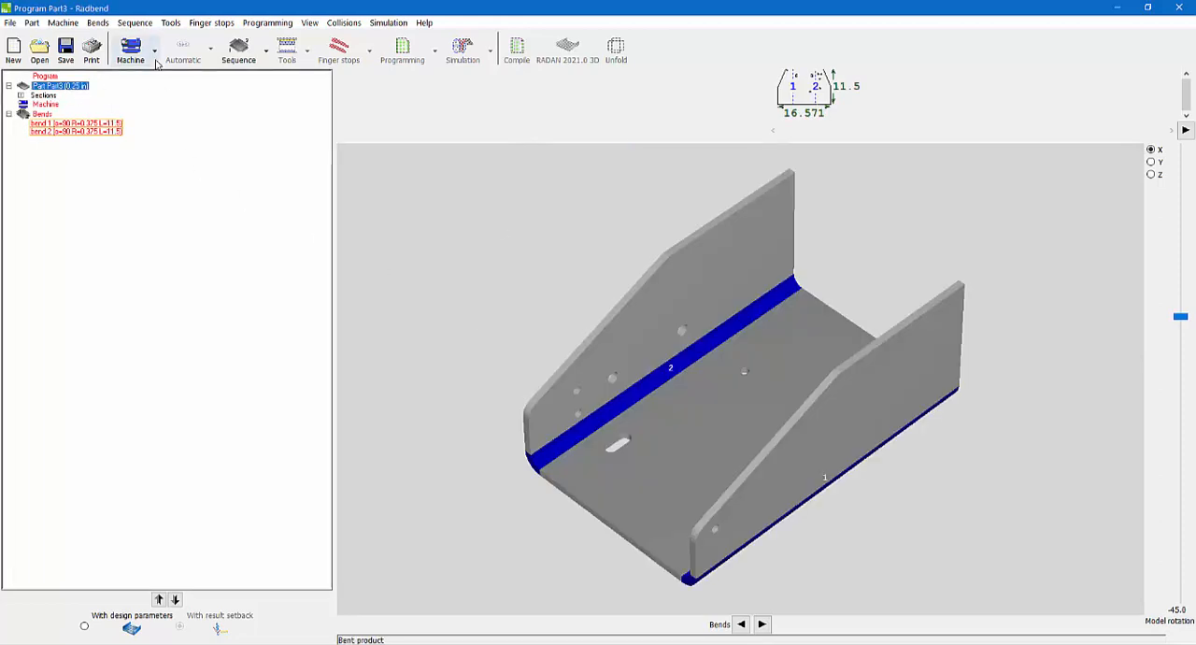
{"action": "left_click", "coordinate": [130, 50]}
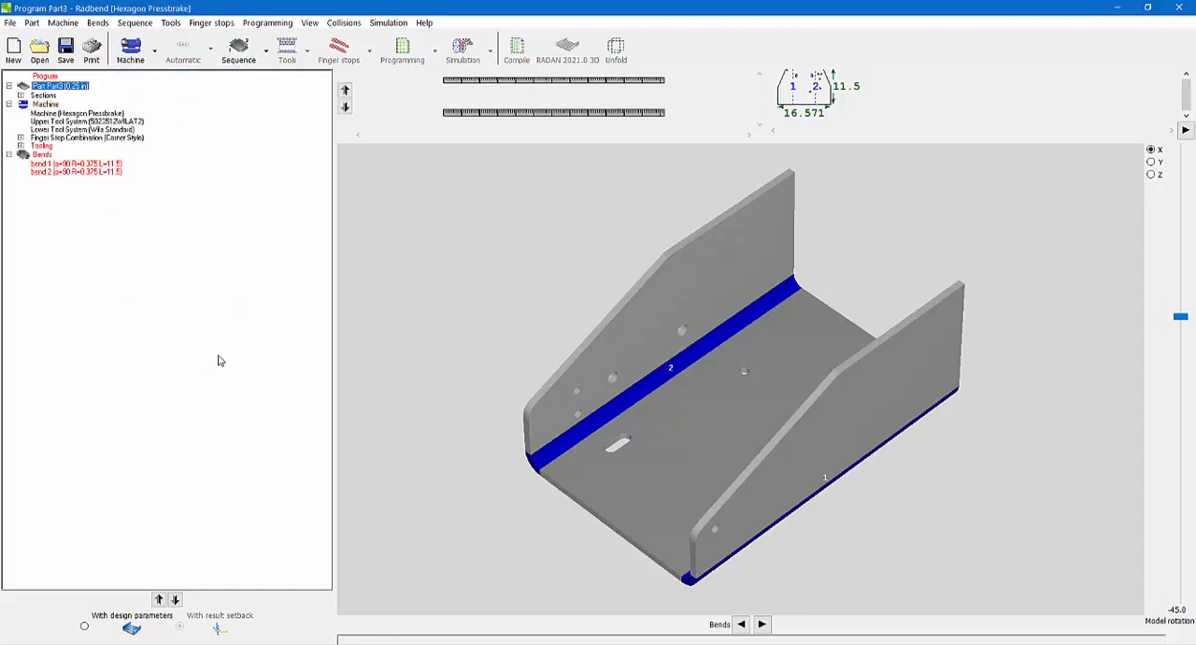
{"action": "mouse_move", "coordinate": [452, 176]}
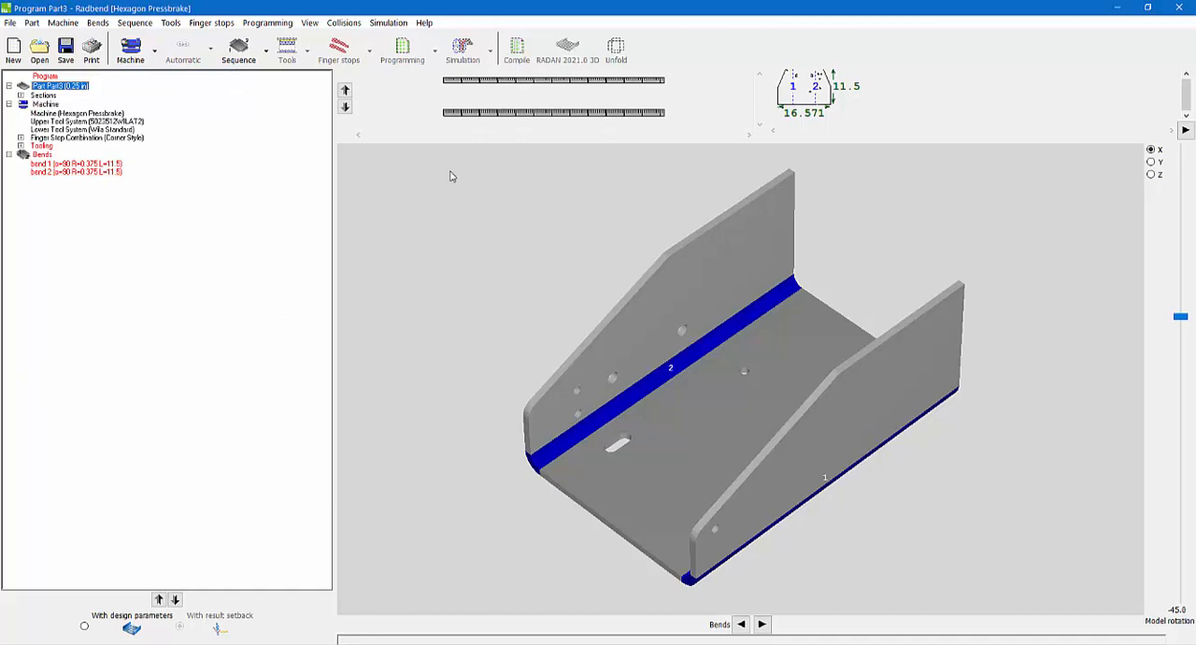
{"action": "mouse_move", "coordinate": [334, 215]}
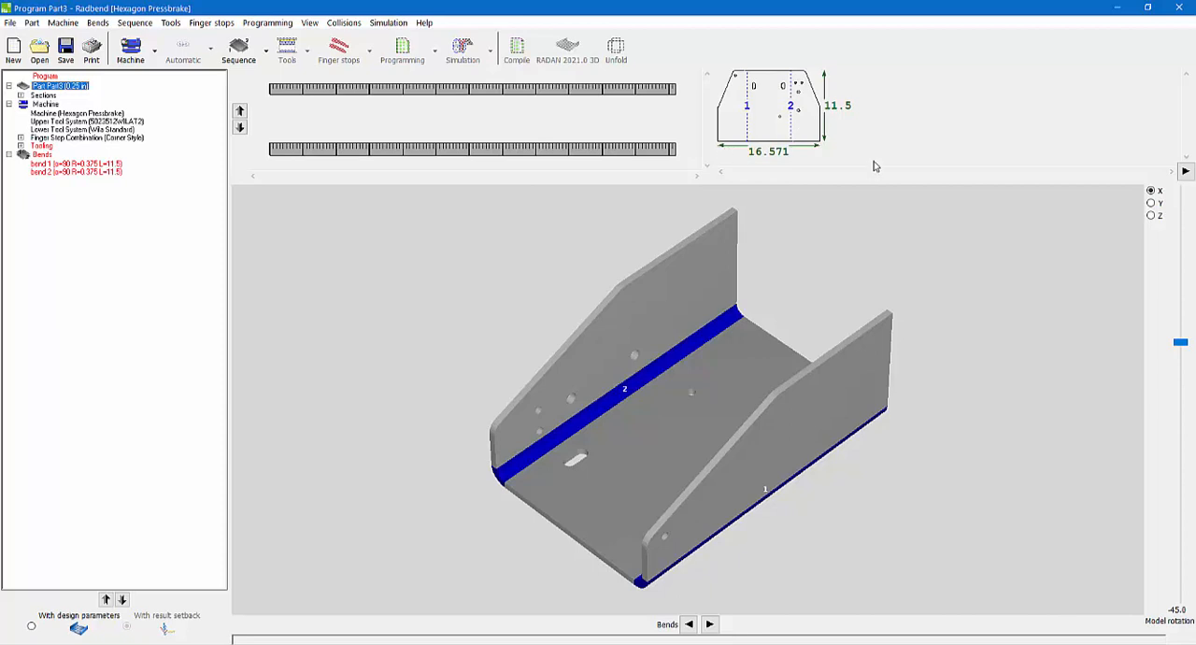
{"action": "mouse_move", "coordinate": [152, 37]}
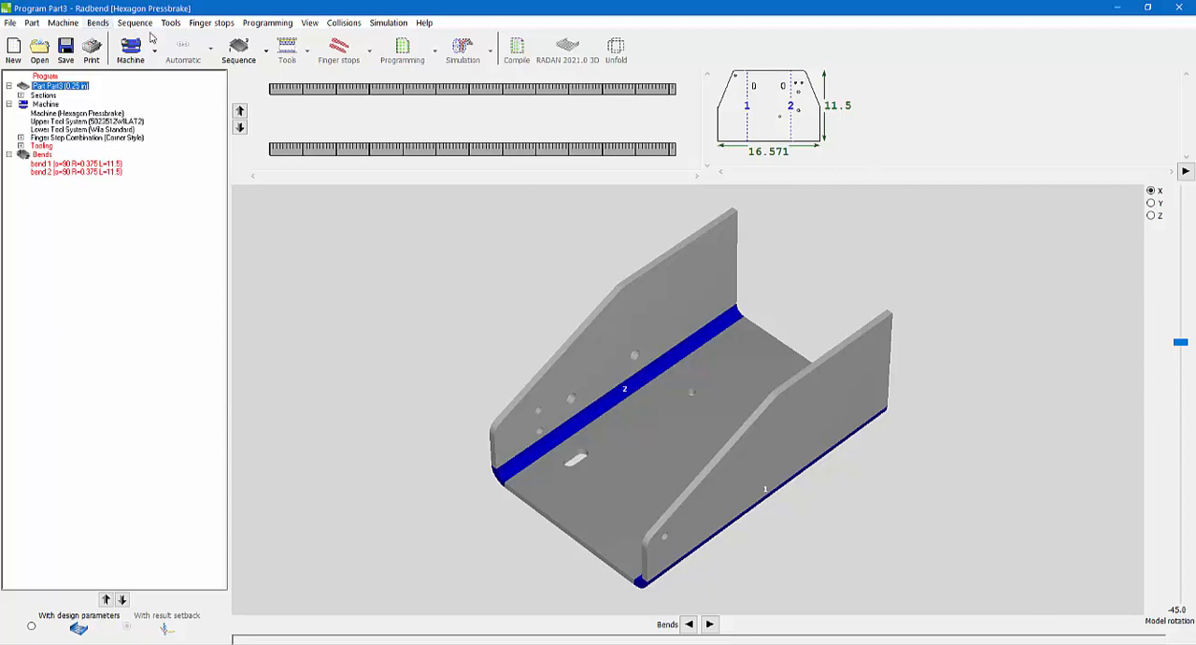
{"action": "mouse_move", "coordinate": [563, 99]}
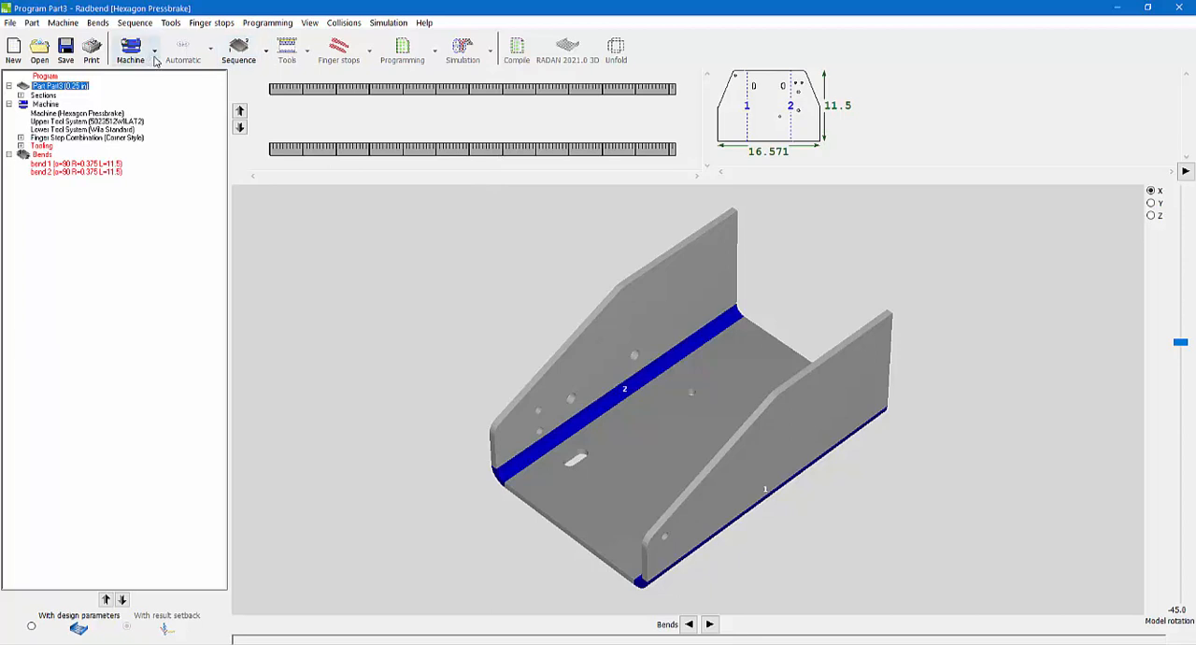
Set the part material to Steel and dismiss the missing preferred tool profiles warning
{"action": "left_click", "coordinate": [87, 129]}
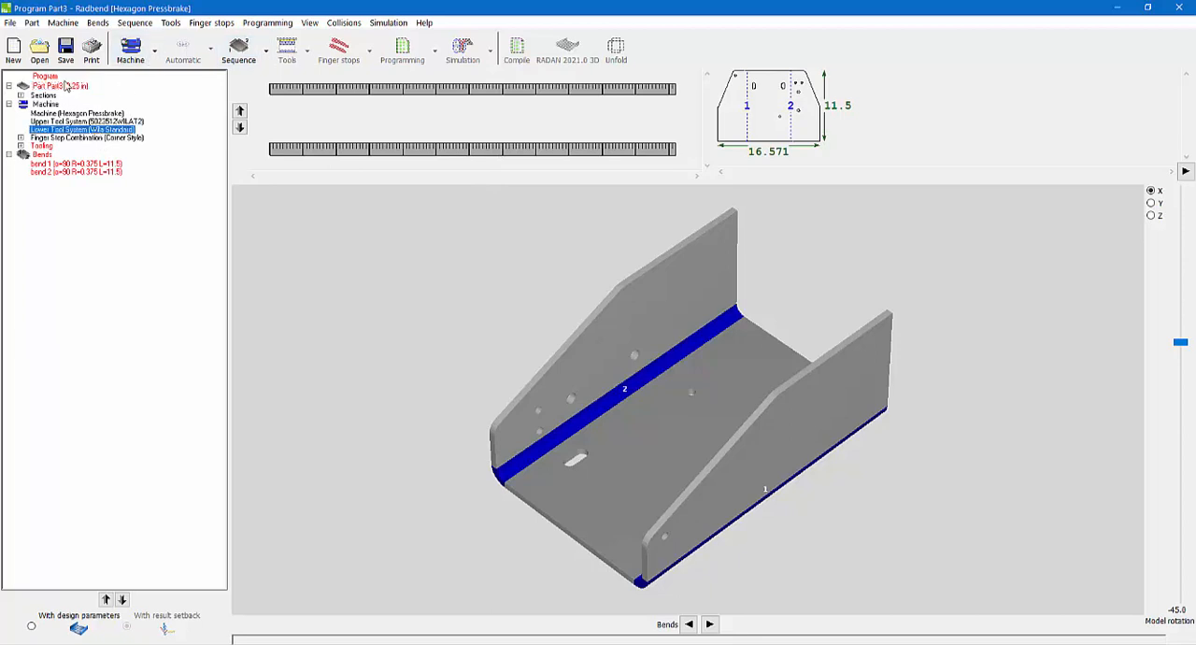
{"action": "right_click", "coordinate": [56, 85]}
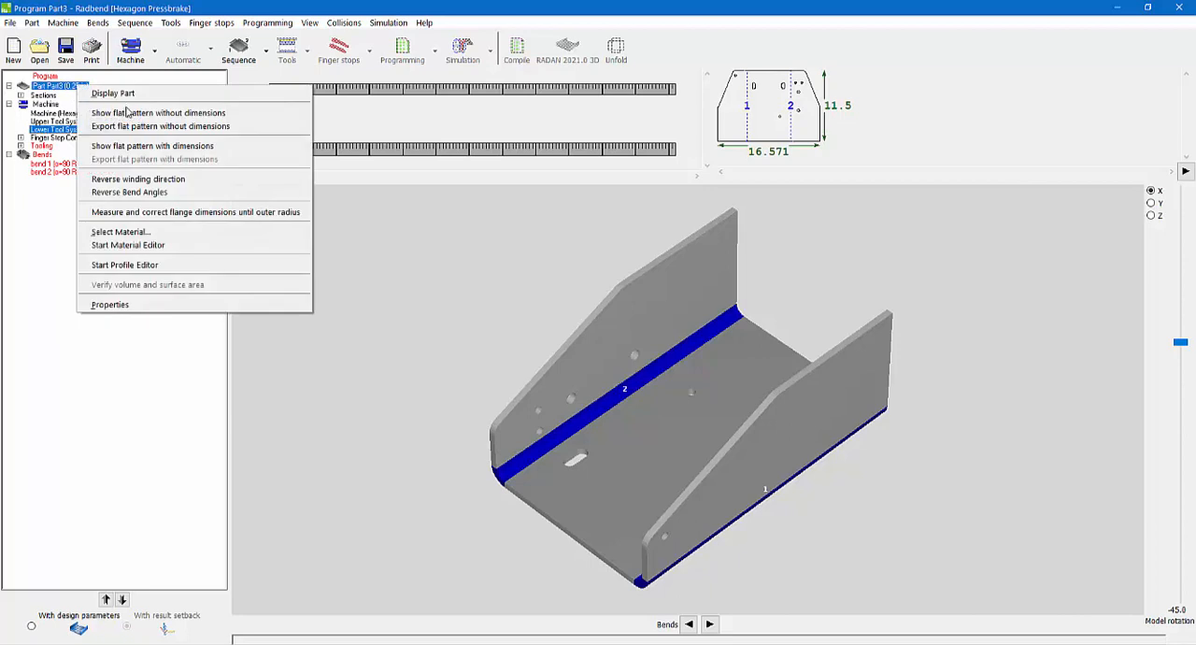
{"action": "left_click", "coordinate": [120, 232]}
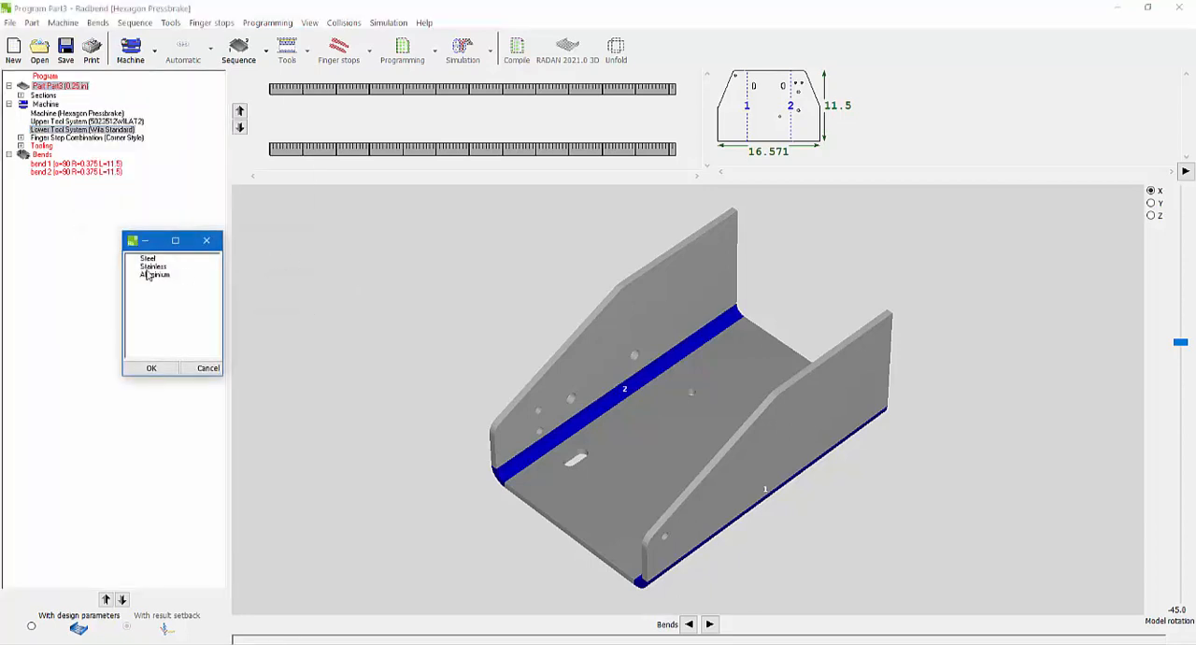
{"action": "left_click", "coordinate": [154, 266]}
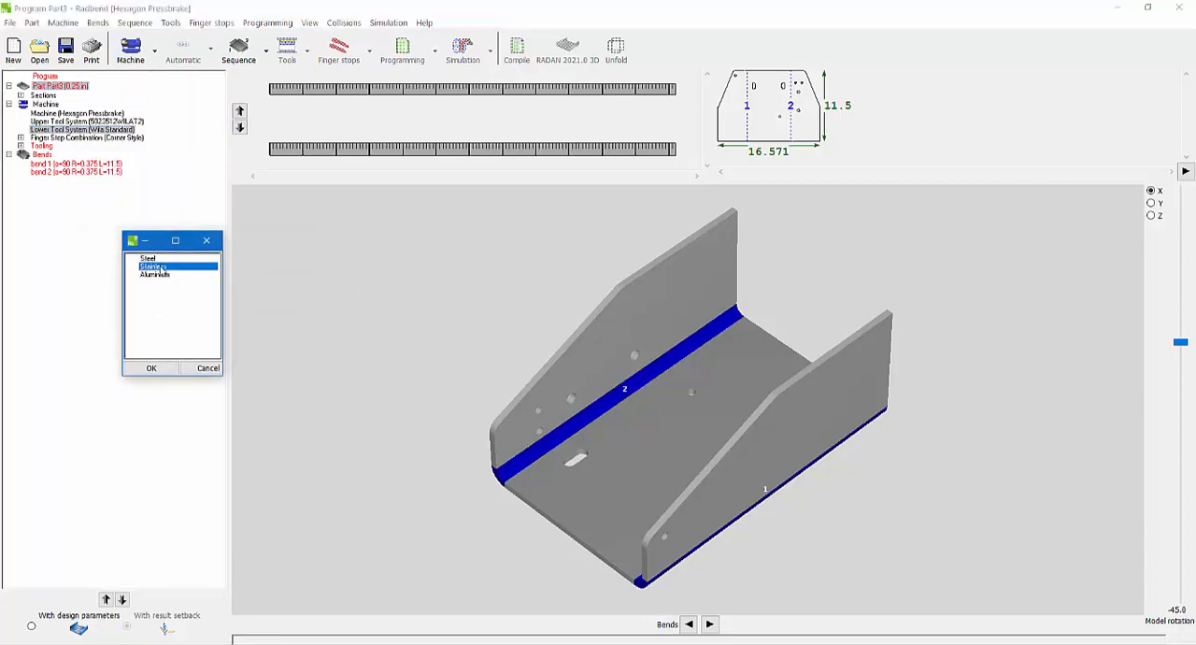
{"action": "left_click", "coordinate": [151, 367]}
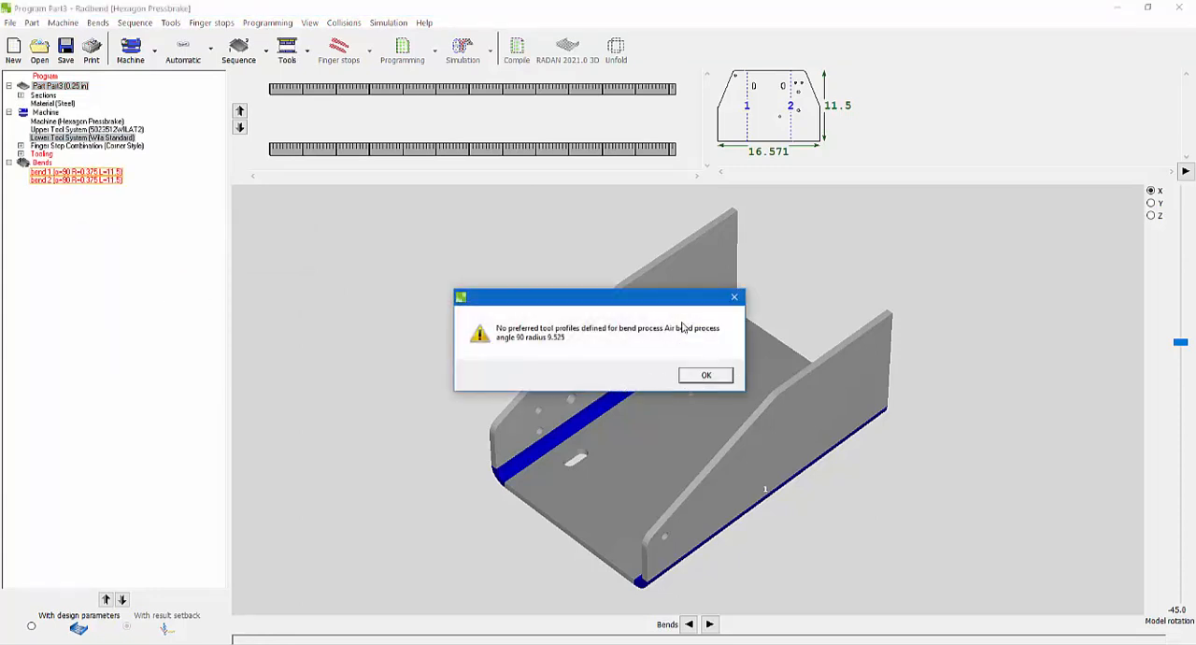
{"action": "mouse_move", "coordinate": [433, 230]}
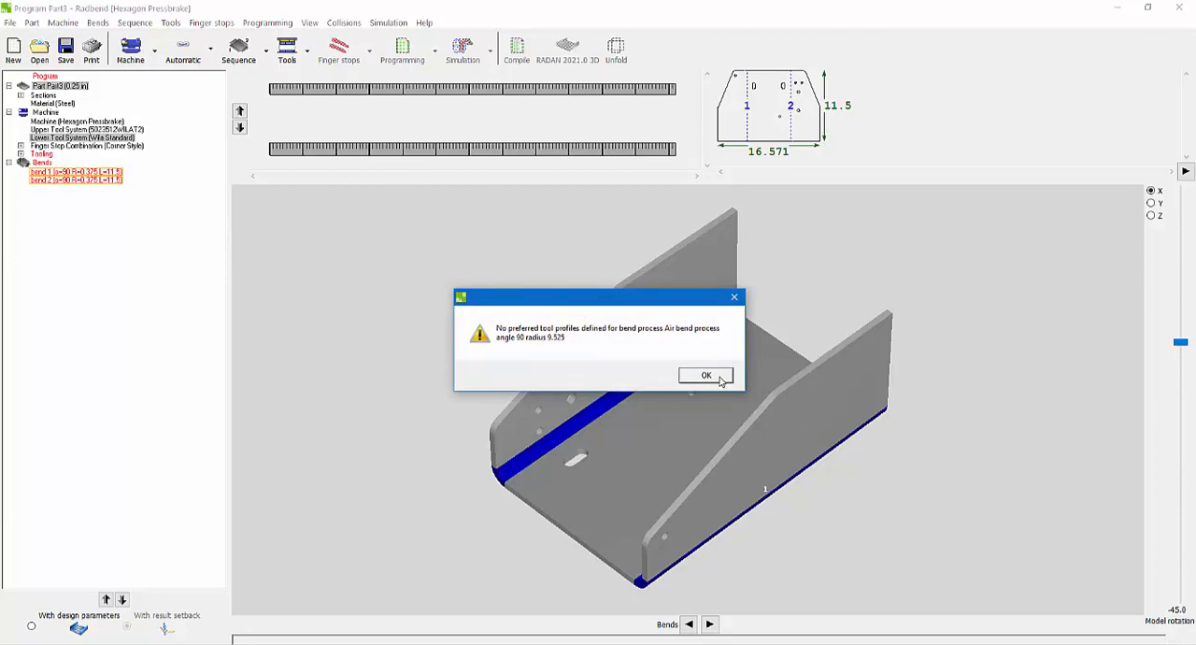
{"action": "left_click", "coordinate": [707, 374]}
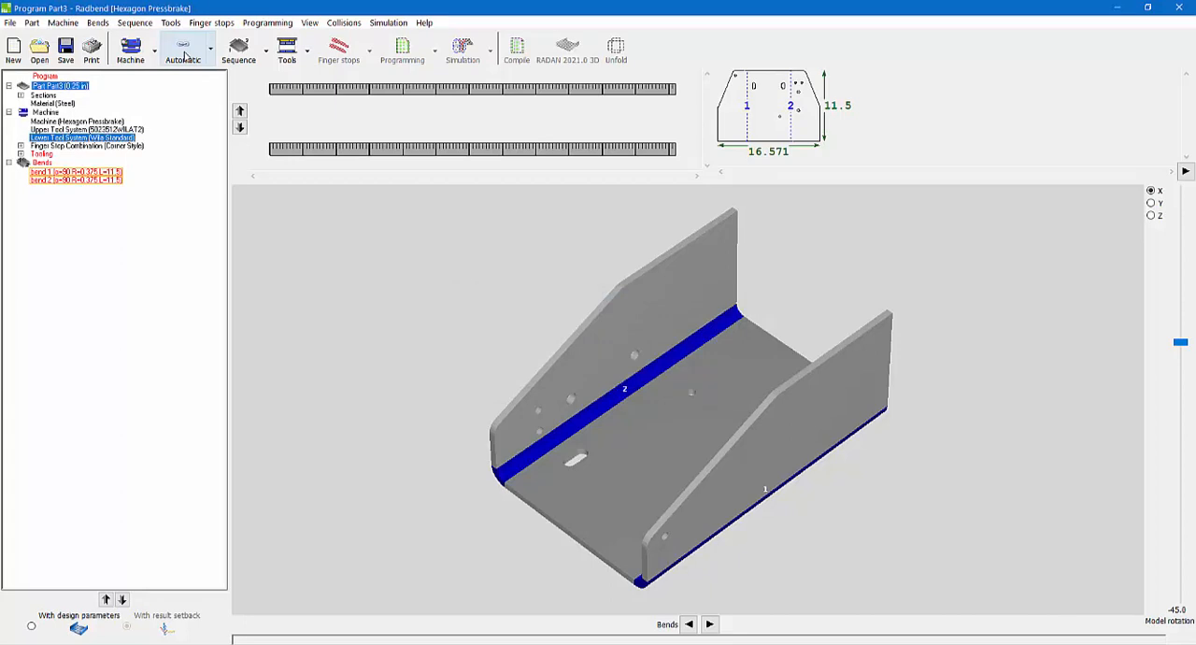
Auto-generate tooling, bend sequence and finger stops, placing both bends on Tool Setup 1
{"action": "left_click", "coordinate": [183, 50]}
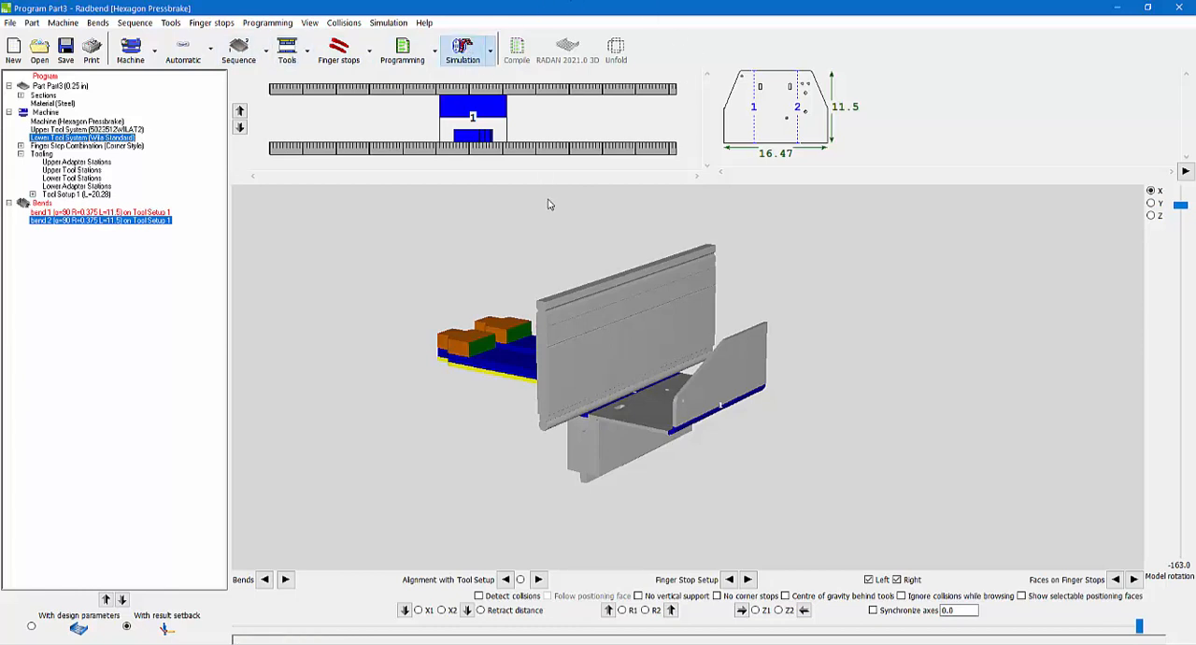
Show the press brake simulation view and play the bracket's bending simulation
{"action": "left_click", "coordinate": [462, 48]}
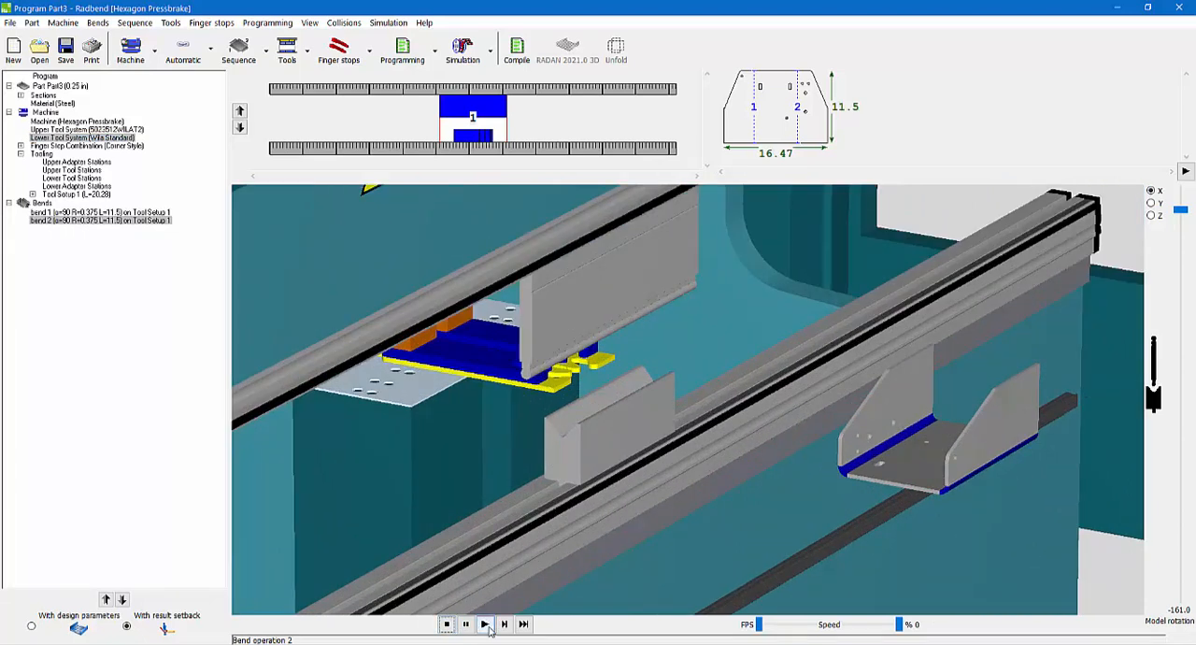
{"action": "left_click", "coordinate": [484, 624]}
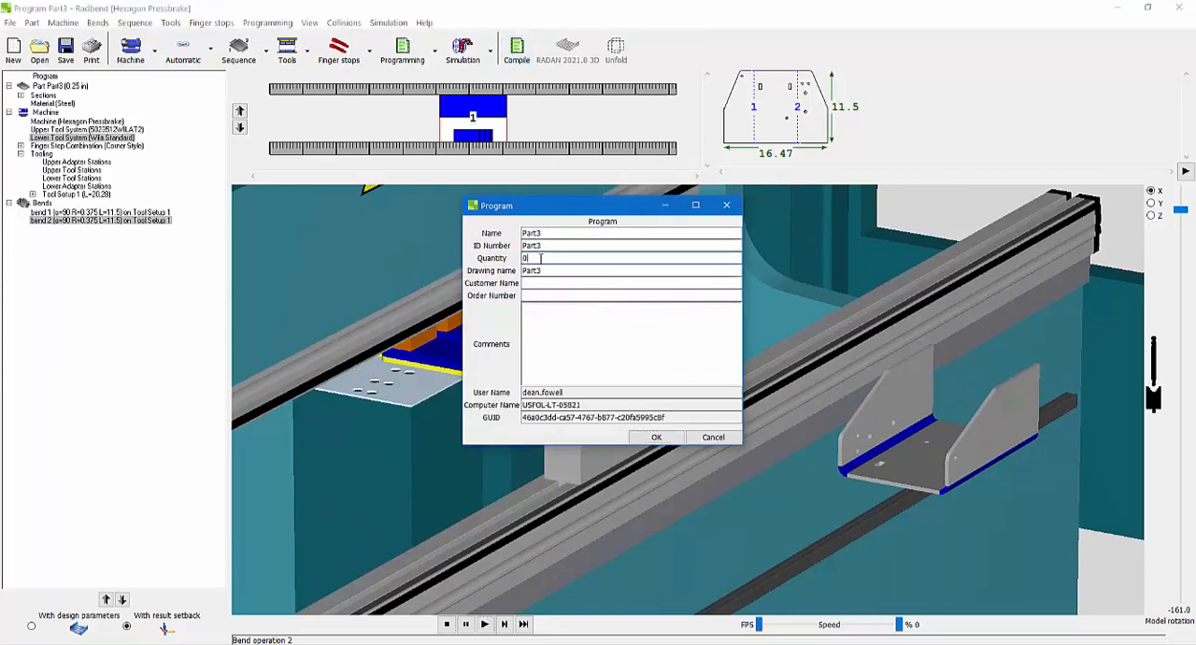
Compile for quantity 100, save as Part3.smb, and close Radbend keeping changes
{"action": "type", "text": "100"}
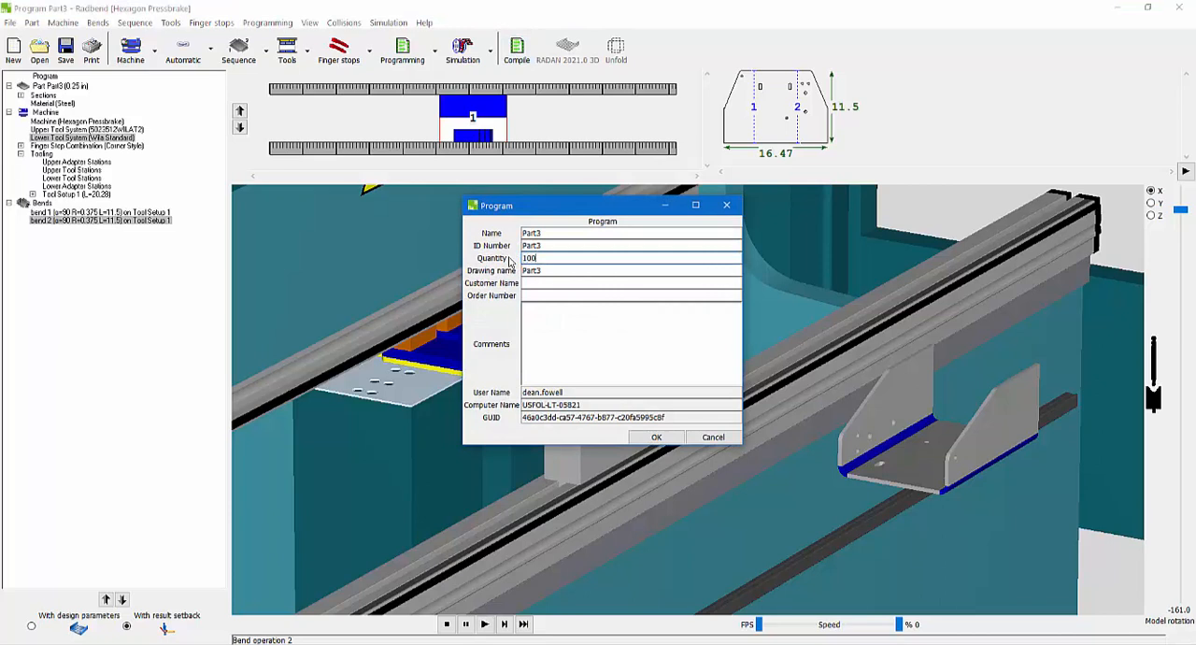
{"action": "mouse_move", "coordinate": [618, 387]}
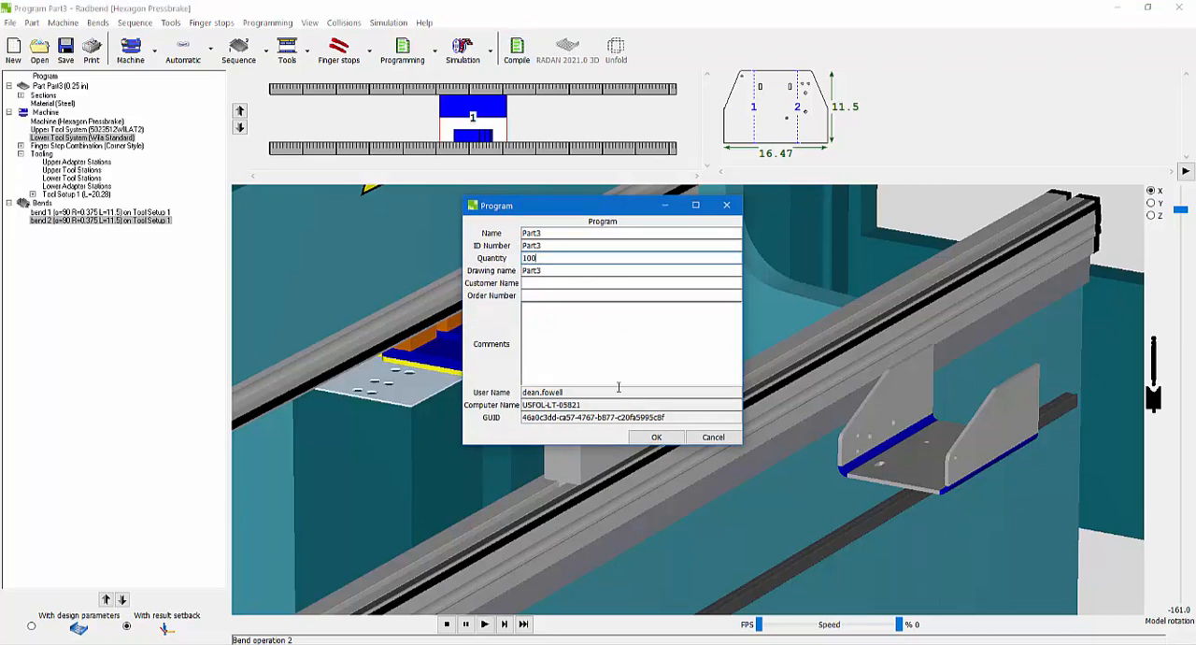
{"action": "left_click", "coordinate": [655, 436]}
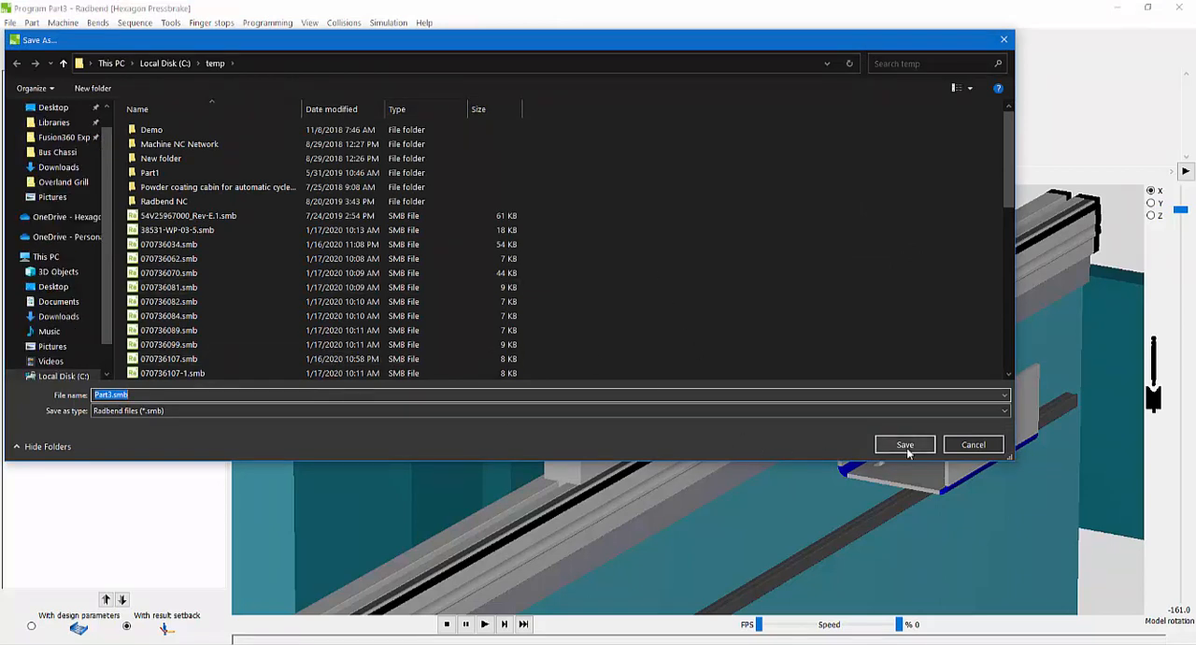
{"action": "left_click", "coordinate": [904, 444]}
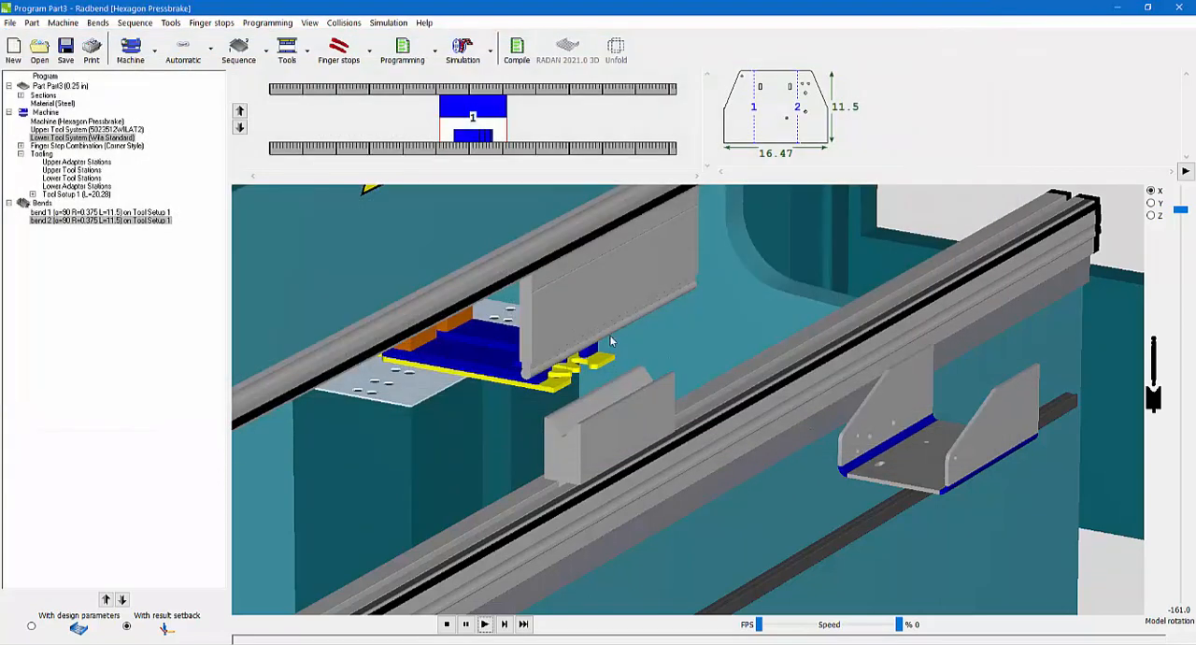
{"action": "left_click", "coordinate": [516, 49]}
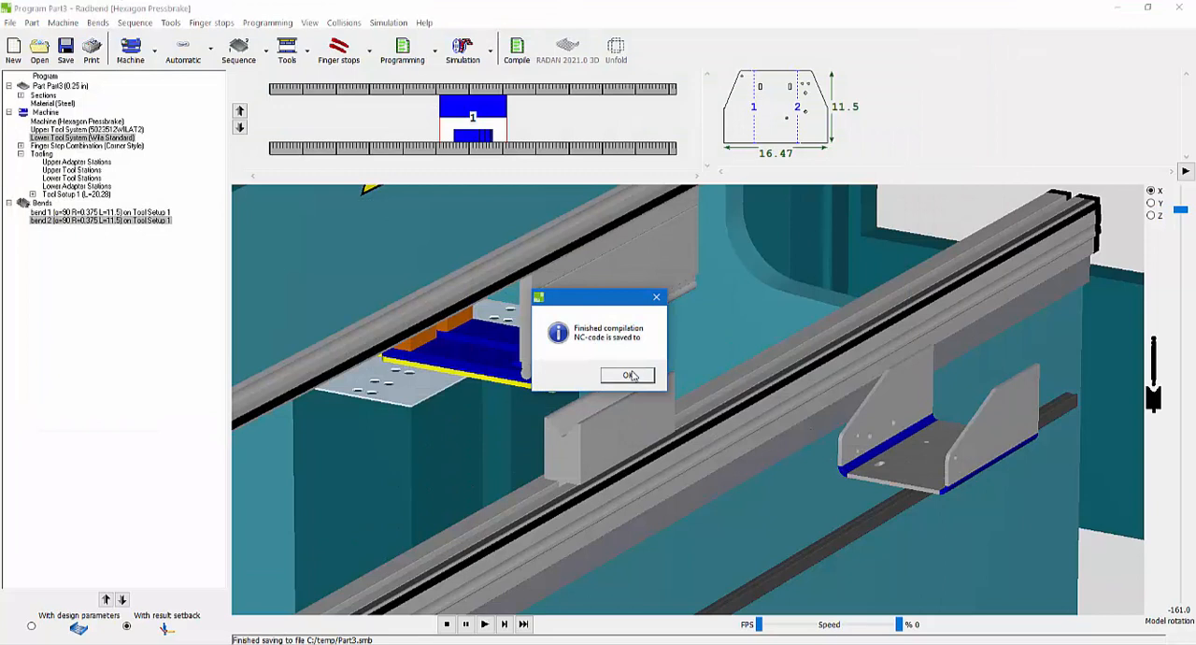
{"action": "left_click", "coordinate": [628, 375]}
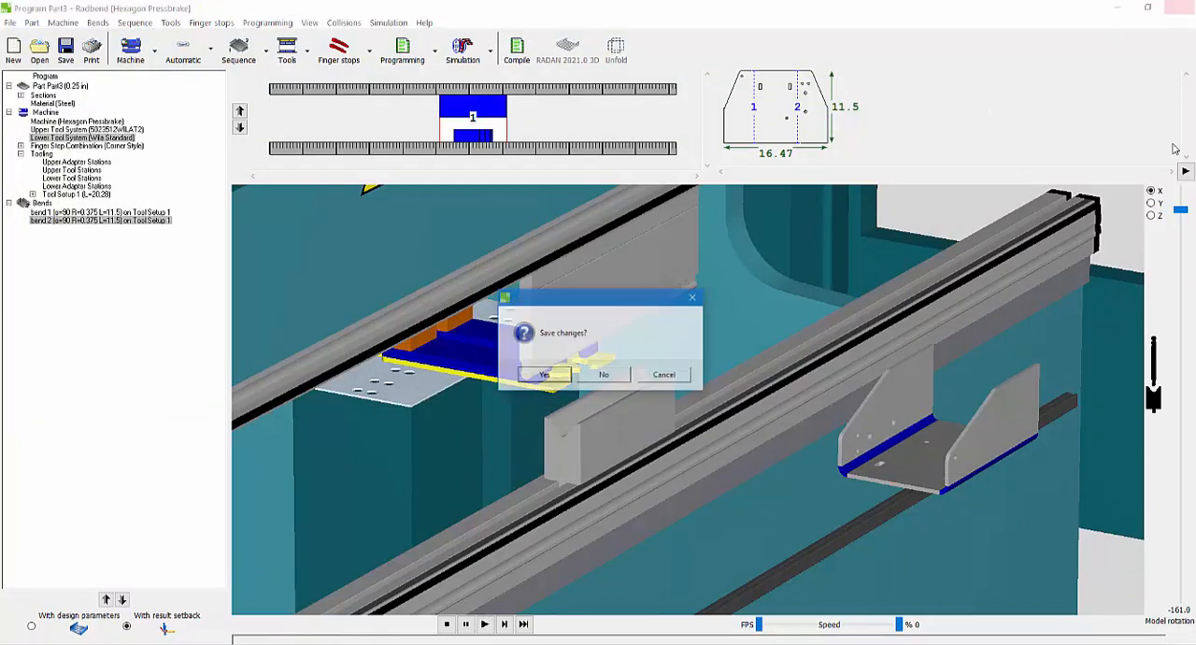
{"action": "left_click", "coordinate": [603, 375]}
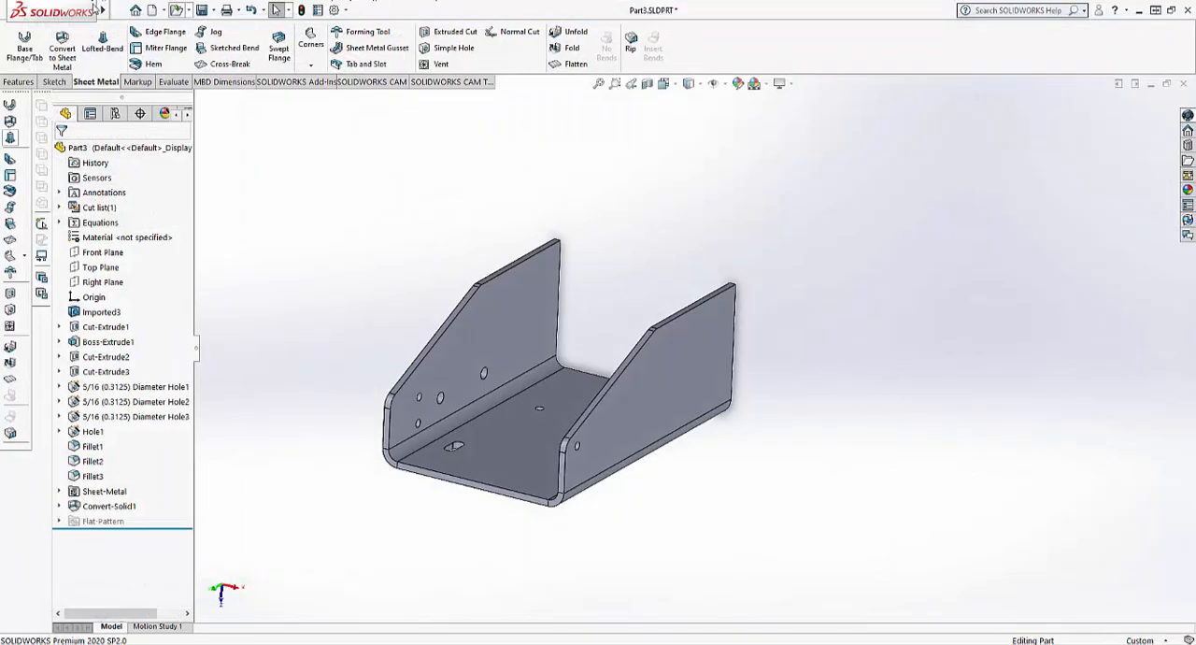
{"action": "left_click", "coordinate": [284, 10]}
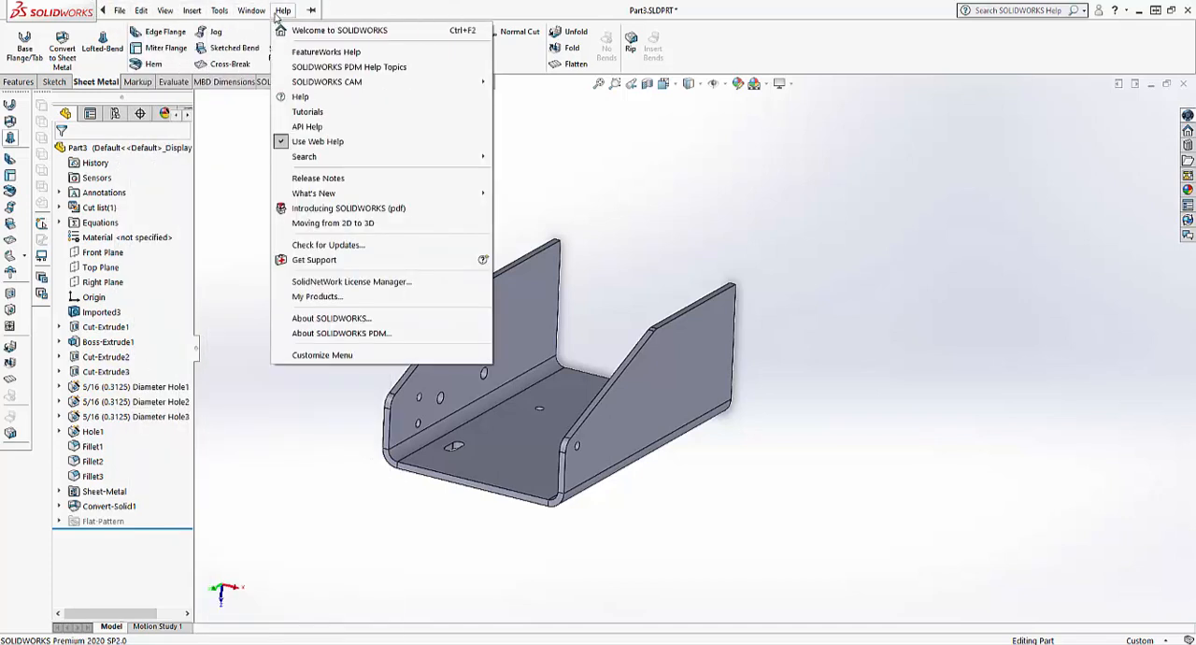
{"action": "left_click", "coordinate": [218, 10]}
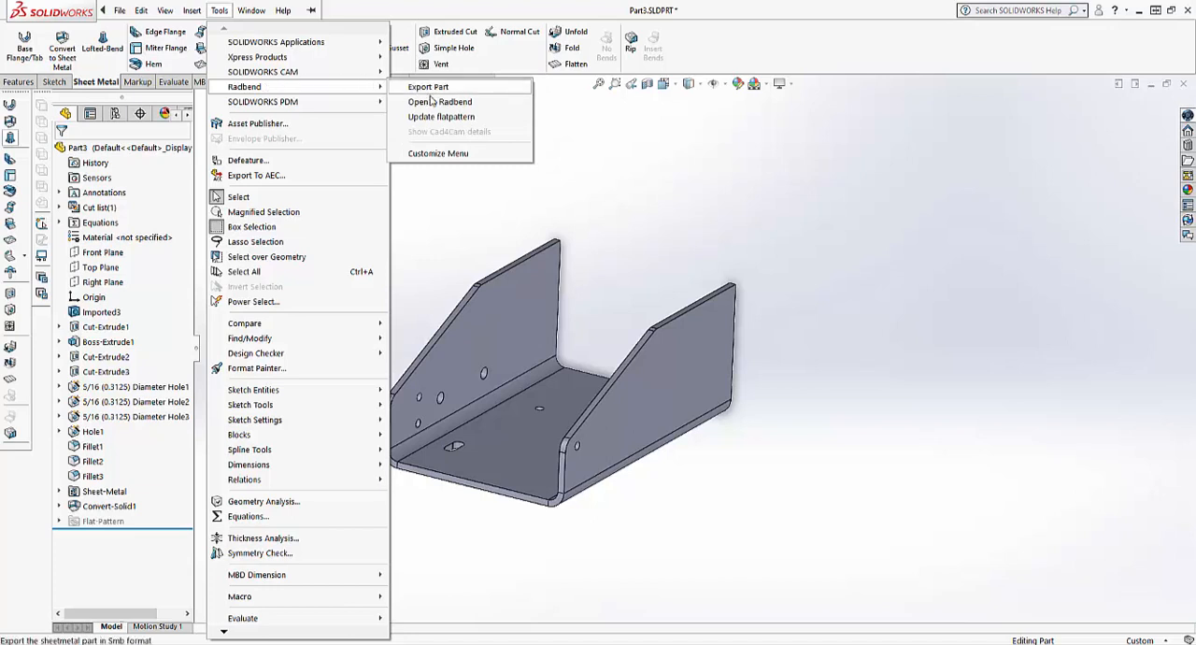
{"action": "mouse_move", "coordinate": [441, 116]}
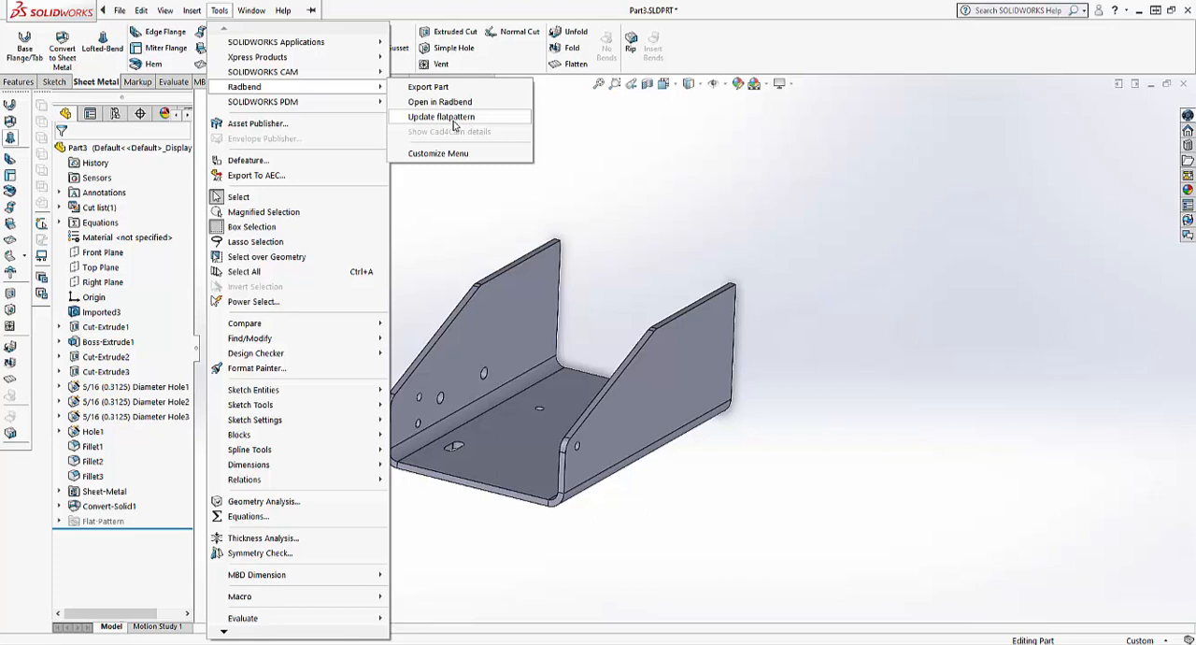
{"action": "mouse_move", "coordinate": [414, 7]}
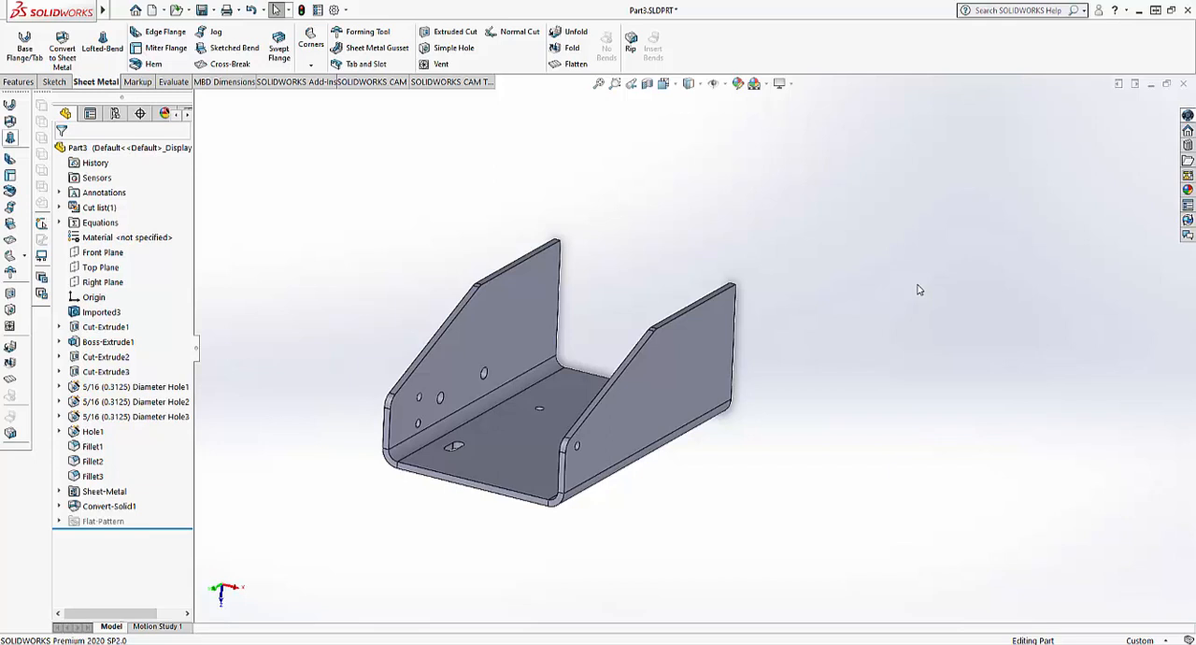
{"action": "mouse_move", "coordinate": [707, 26]}
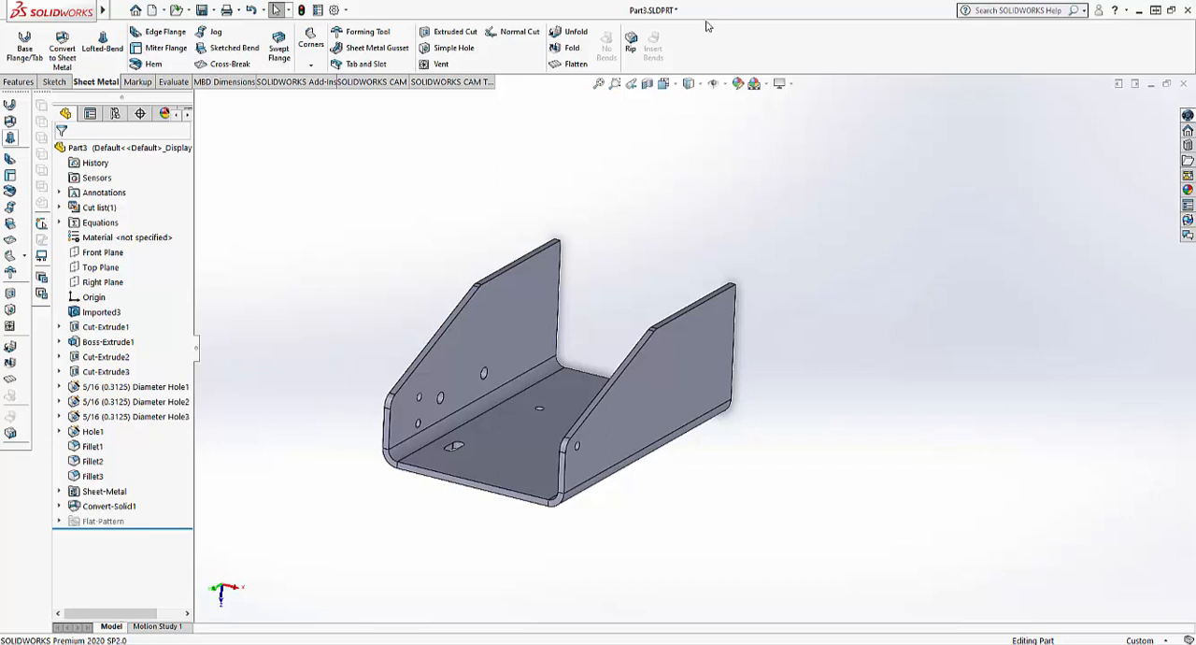